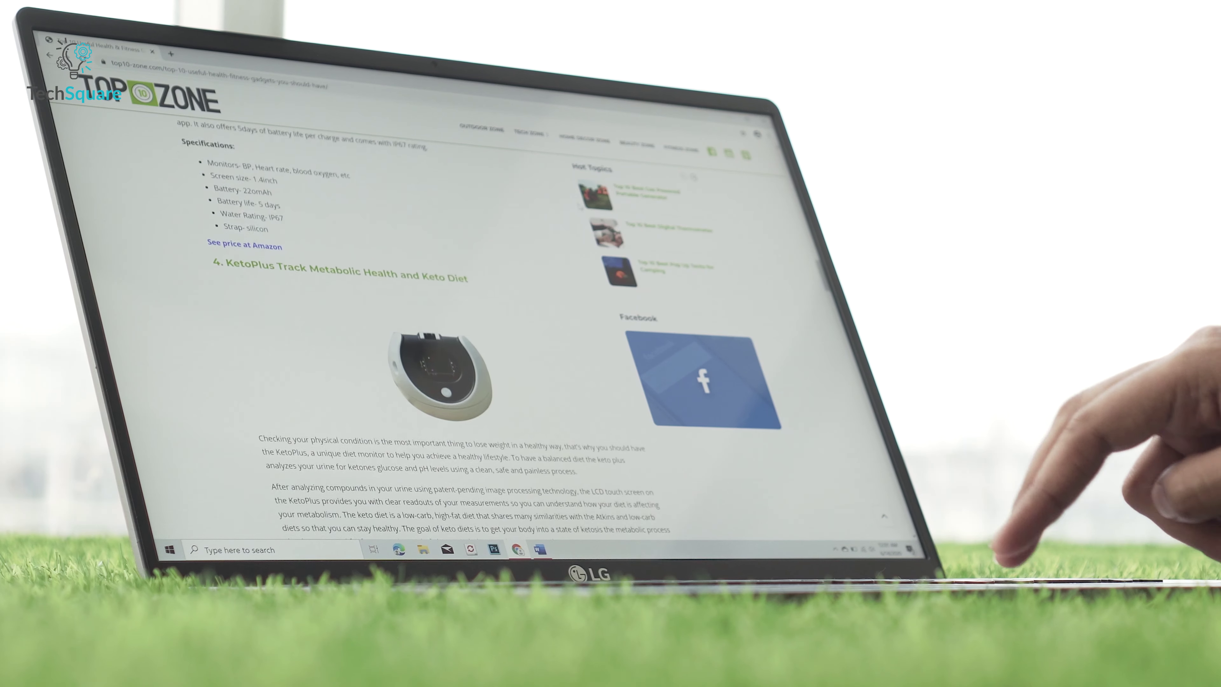
scroll(up, 3)
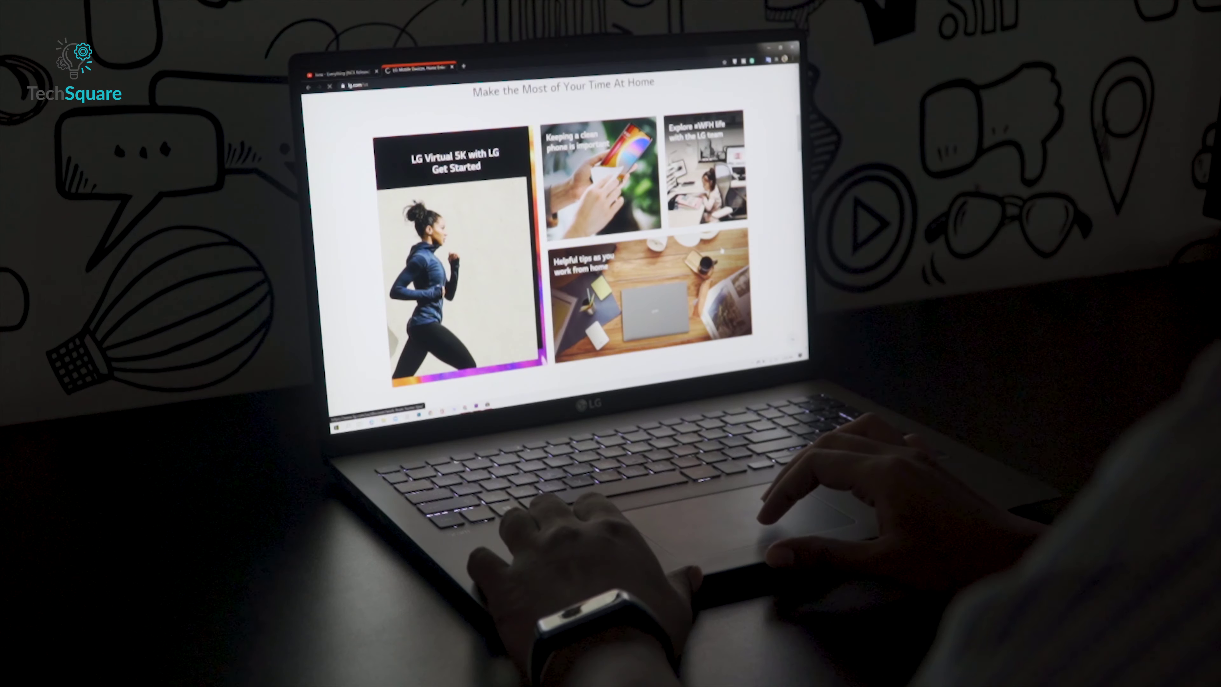
scroll(down, 3)
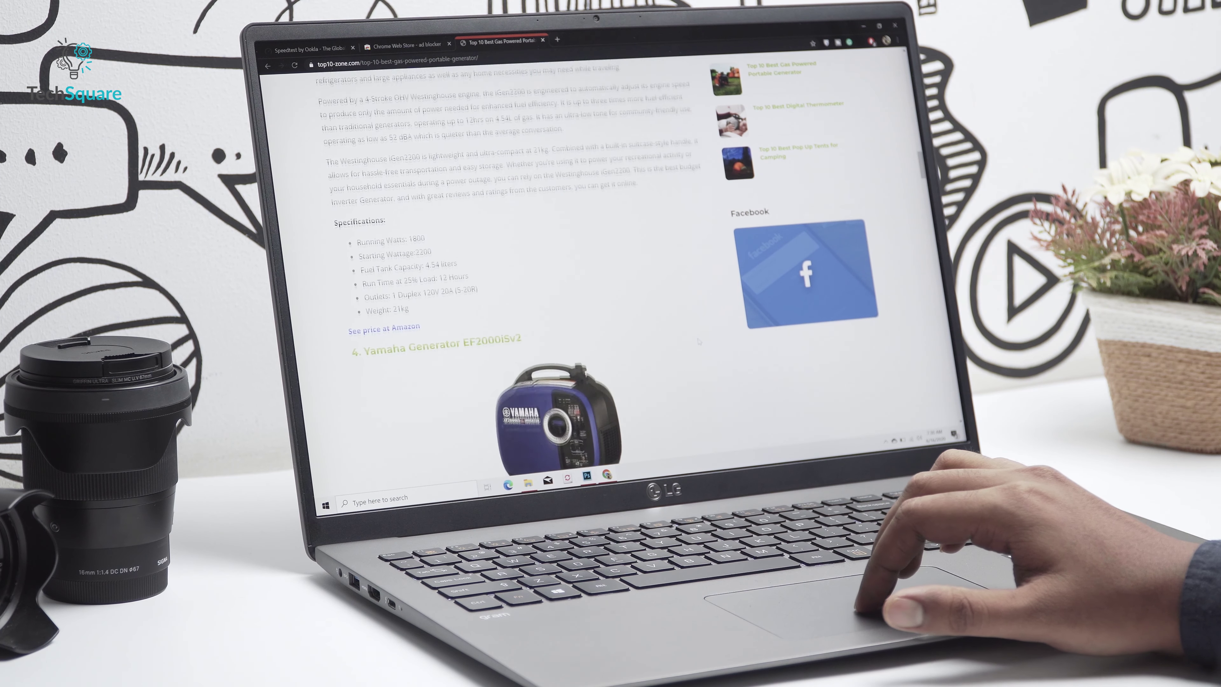
scroll(down, 3)
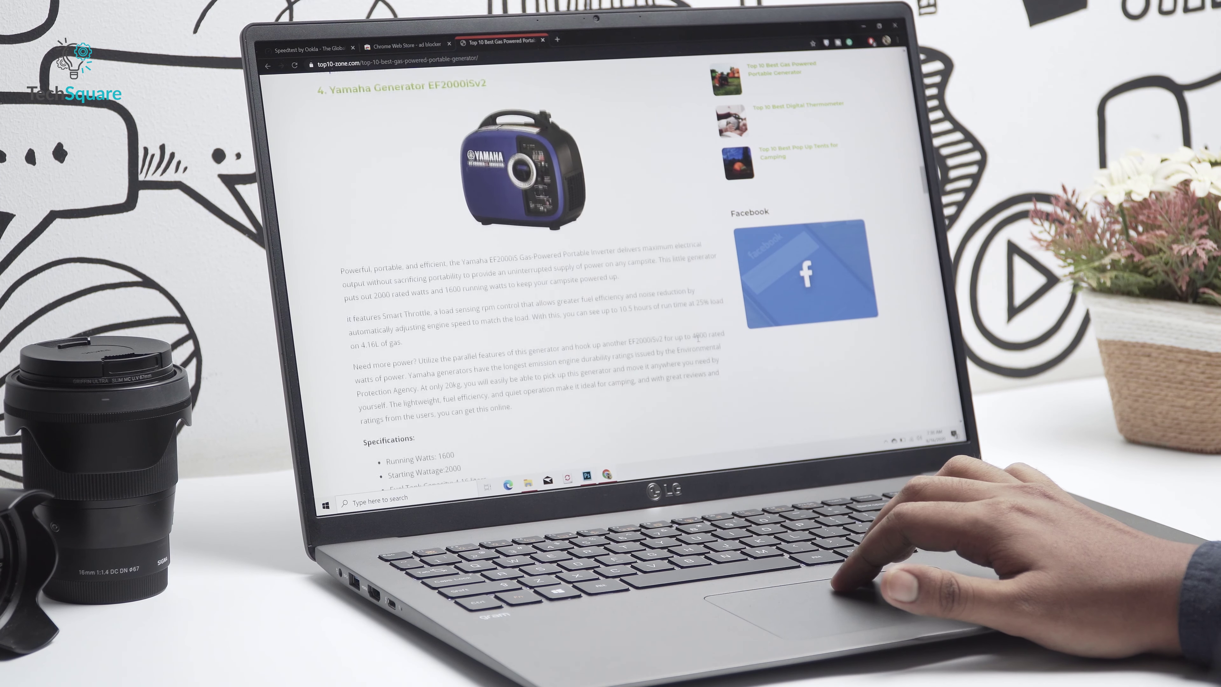